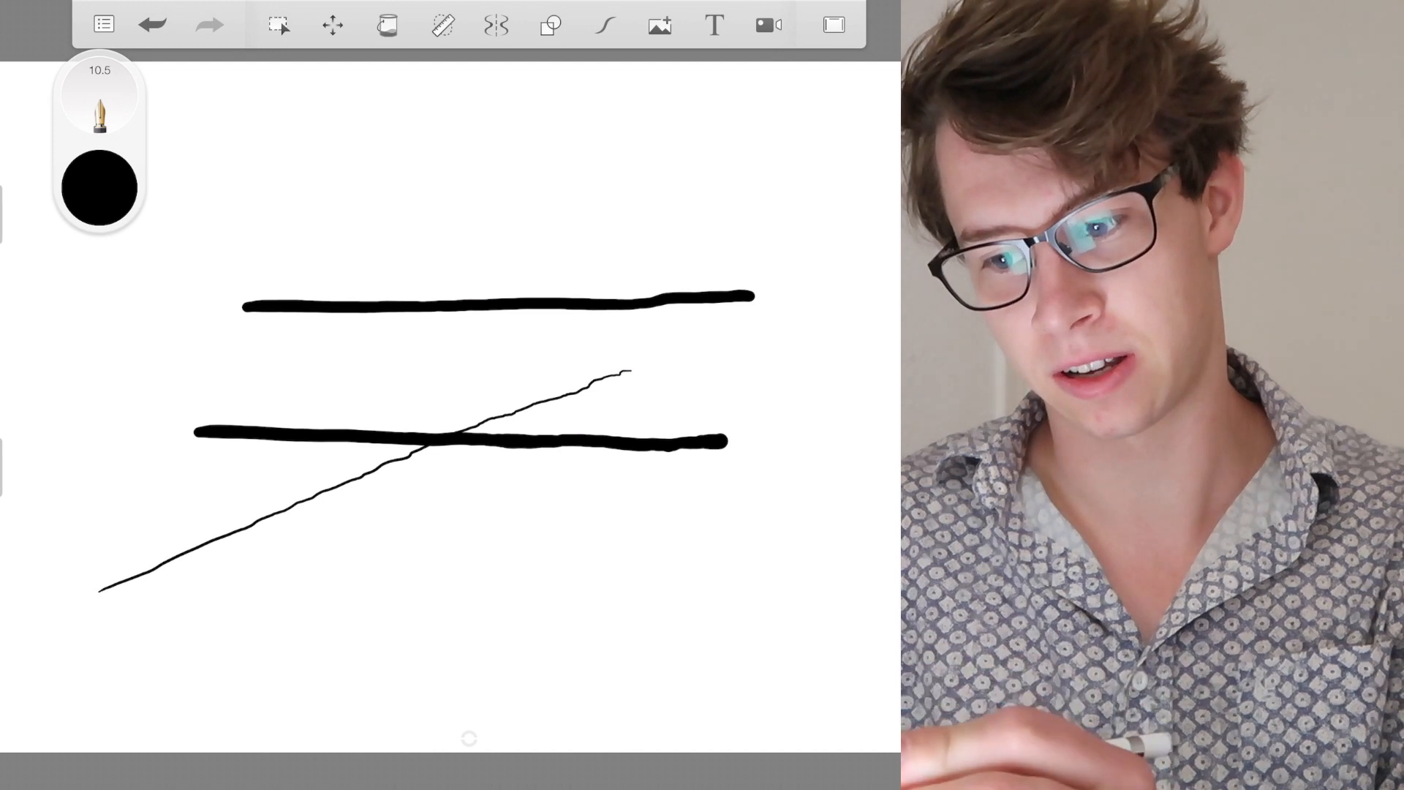
Enable predictive stroke smoothing at level 3 before drawing the wavy curves and straight line
click(604, 24)
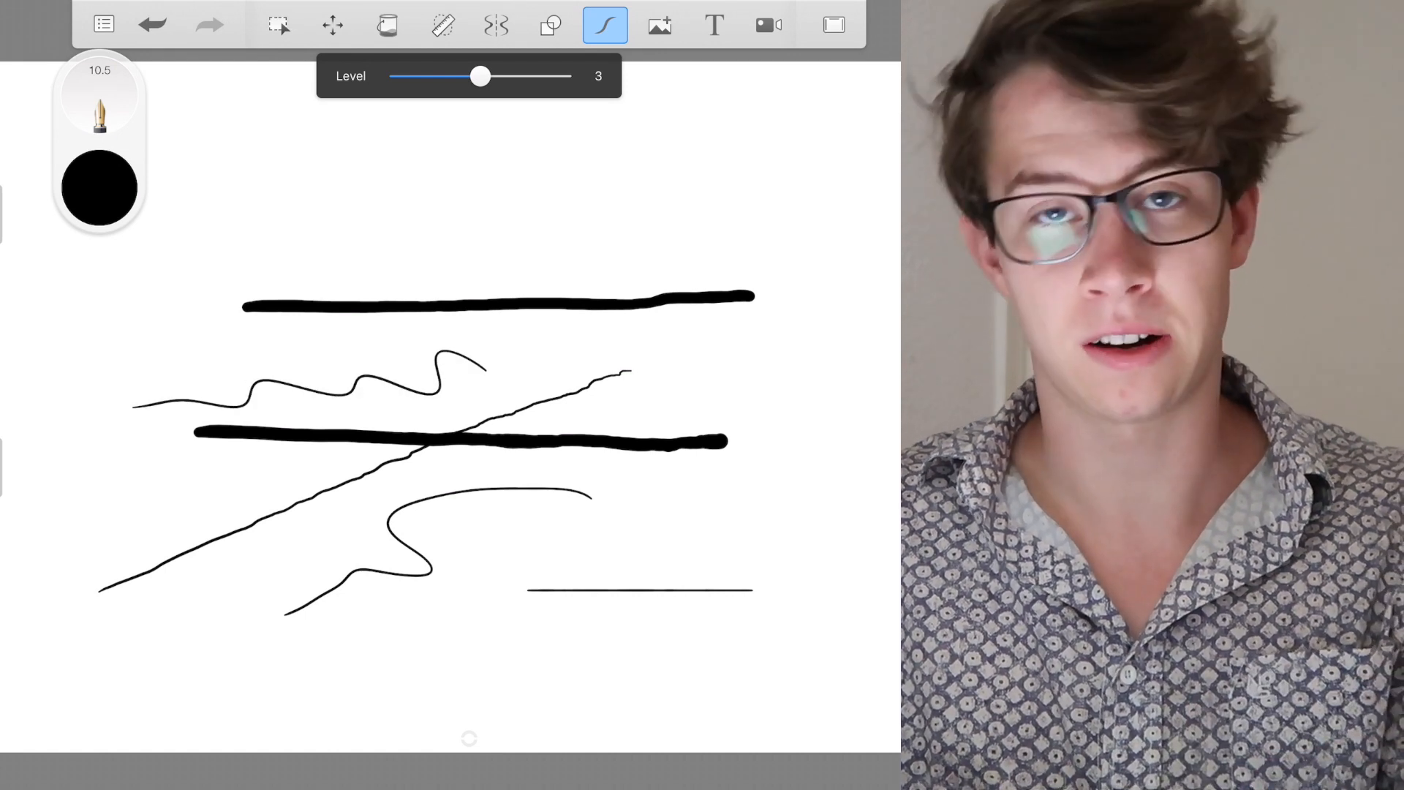
Lower the predictive stroke level to 1 for the two short strokes, then raise it to 5
drag(484, 76, 459, 76)
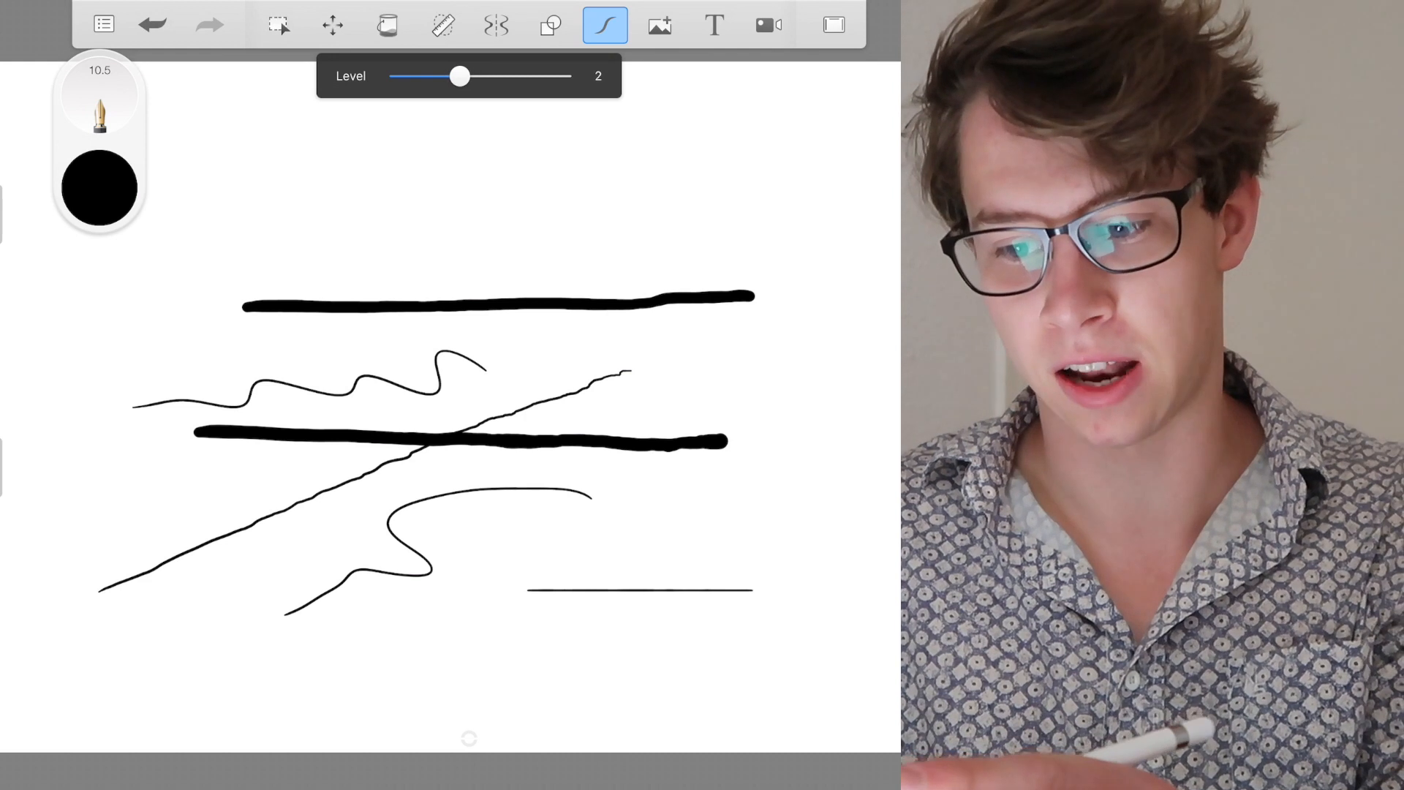
drag(459, 77, 388, 78)
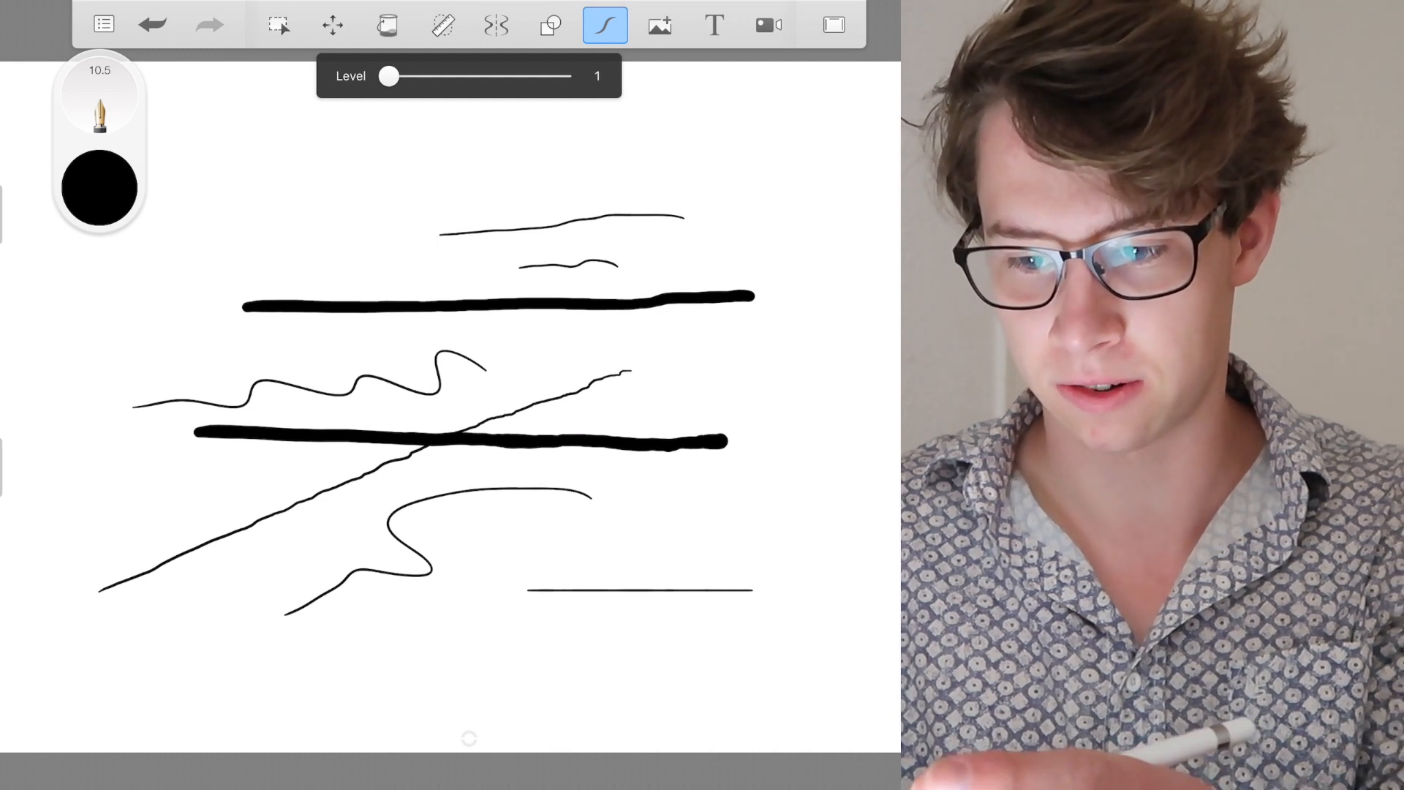
drag(388, 76, 571, 76)
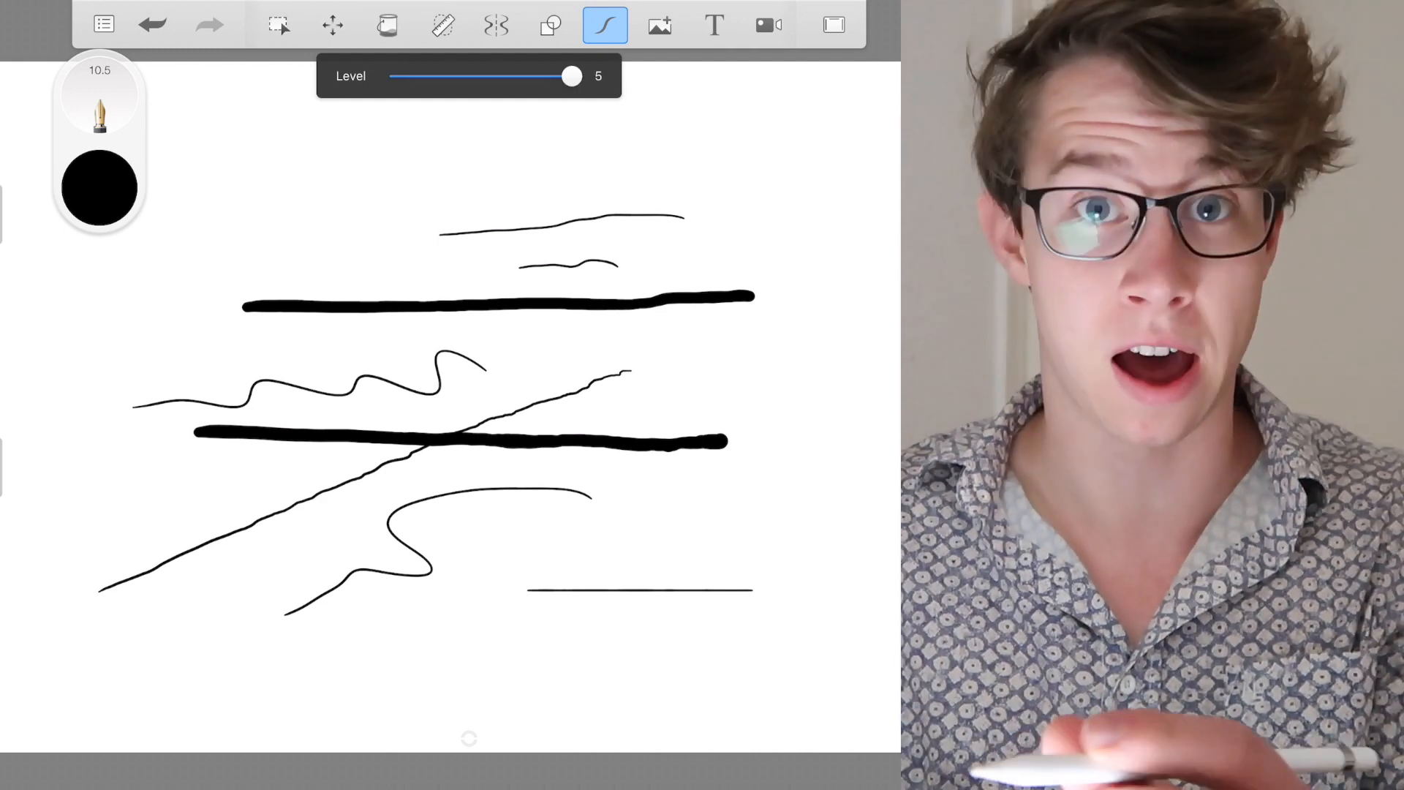